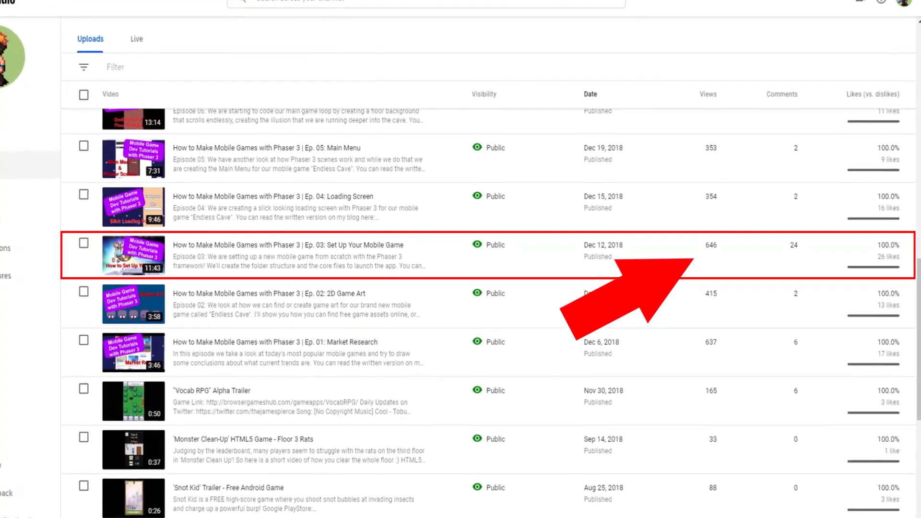
Scroll the canvas up to clear space for the 'Setup: 1 Folder Structure' heading
scroll(up, 3)
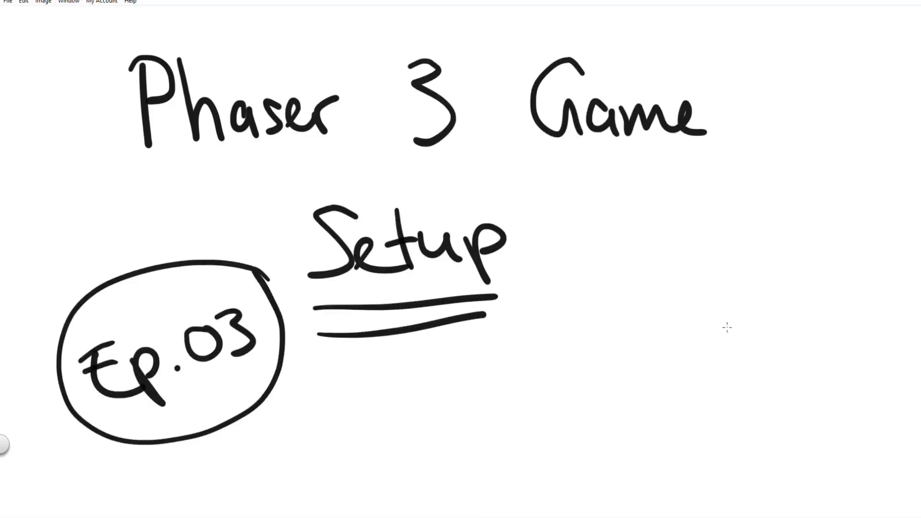
mouse_move(811, 299)
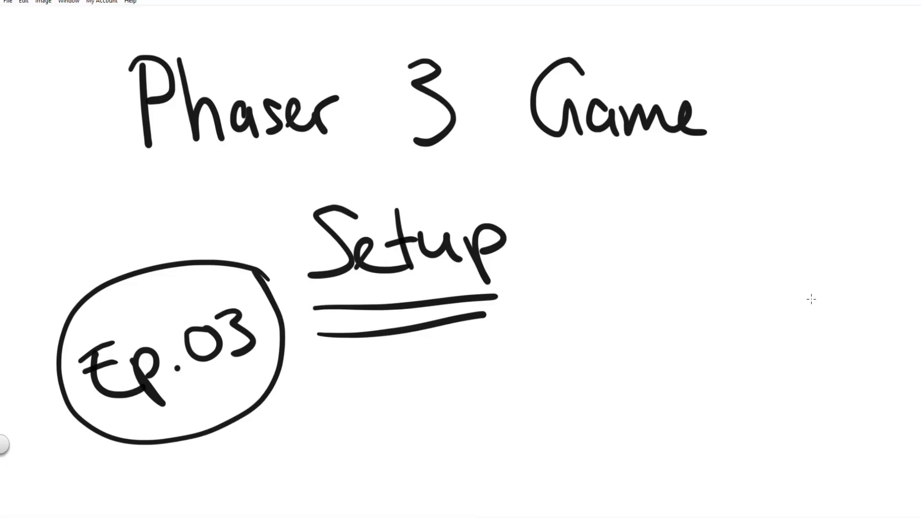
mouse_move(627, 125)
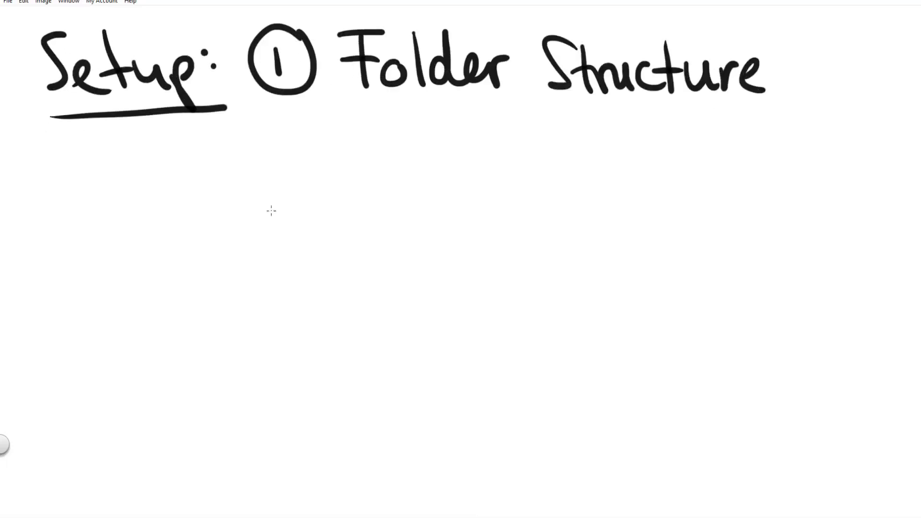
Handwrite the folder tree: assets (img, aux, json), js for scripts, libs for Phaser 3
drag(253, 188, 423, 199)
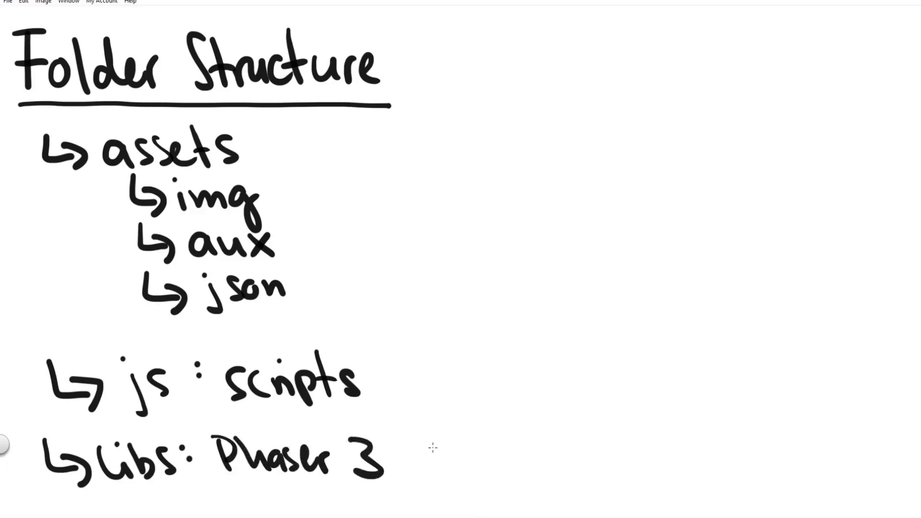
mouse_move(472, 136)
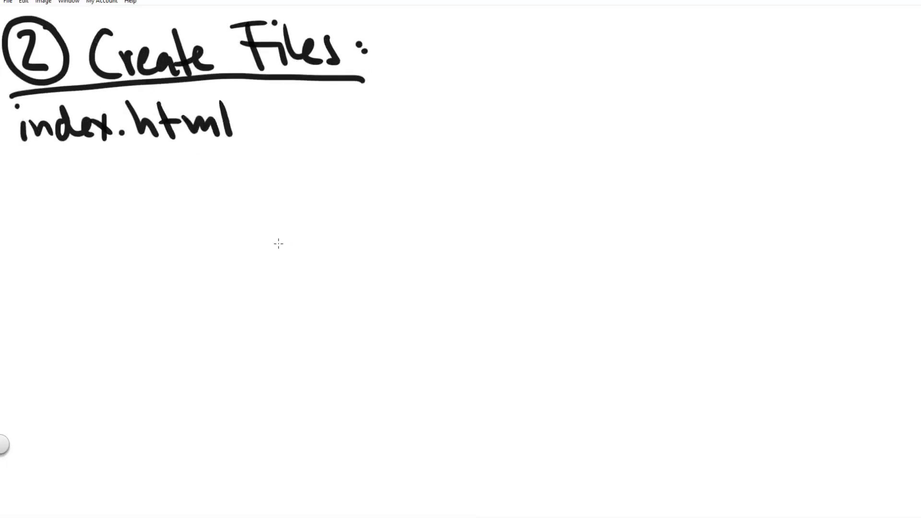
mouse_move(253, 265)
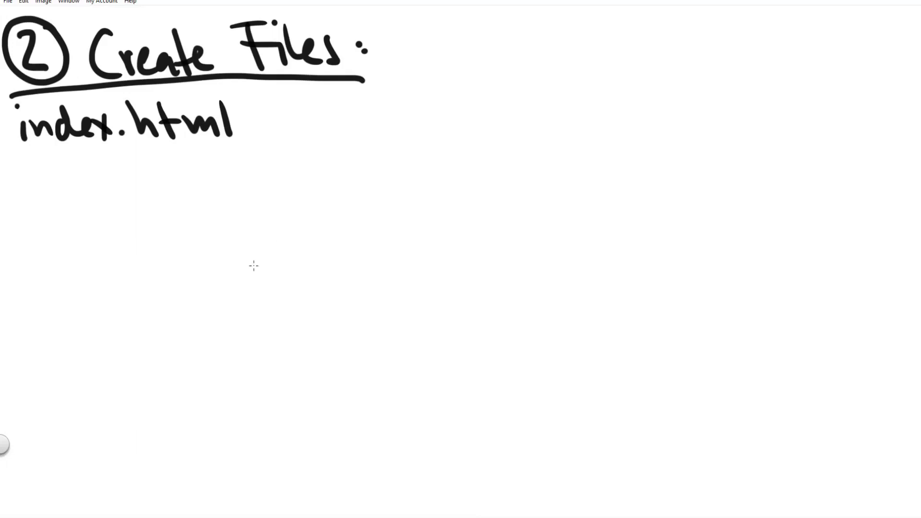